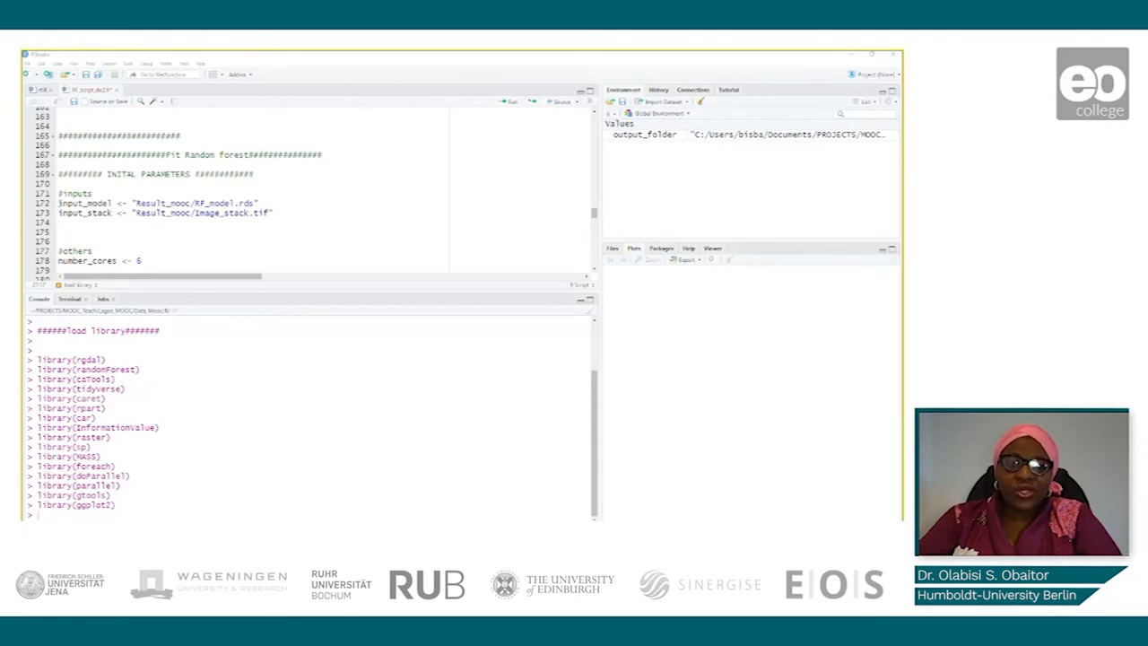
# Run the input_model and input_stack path assignments into the environment
pyautogui.moveTo(58, 202); pyautogui.dragTo(272, 211)
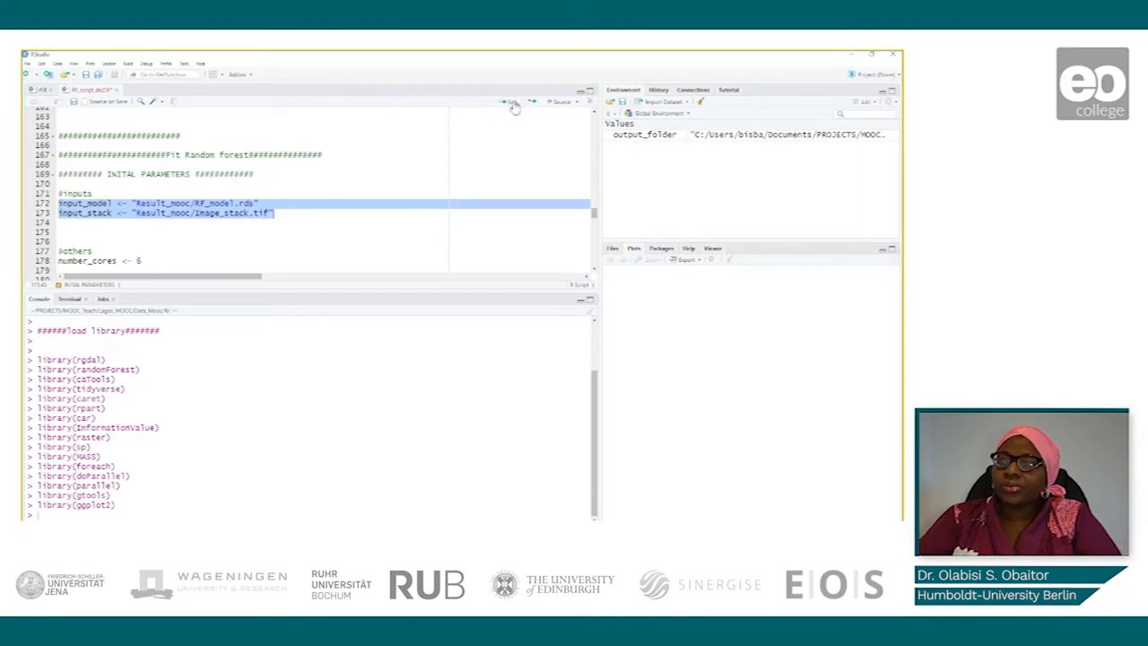
pyautogui.click(511, 100)
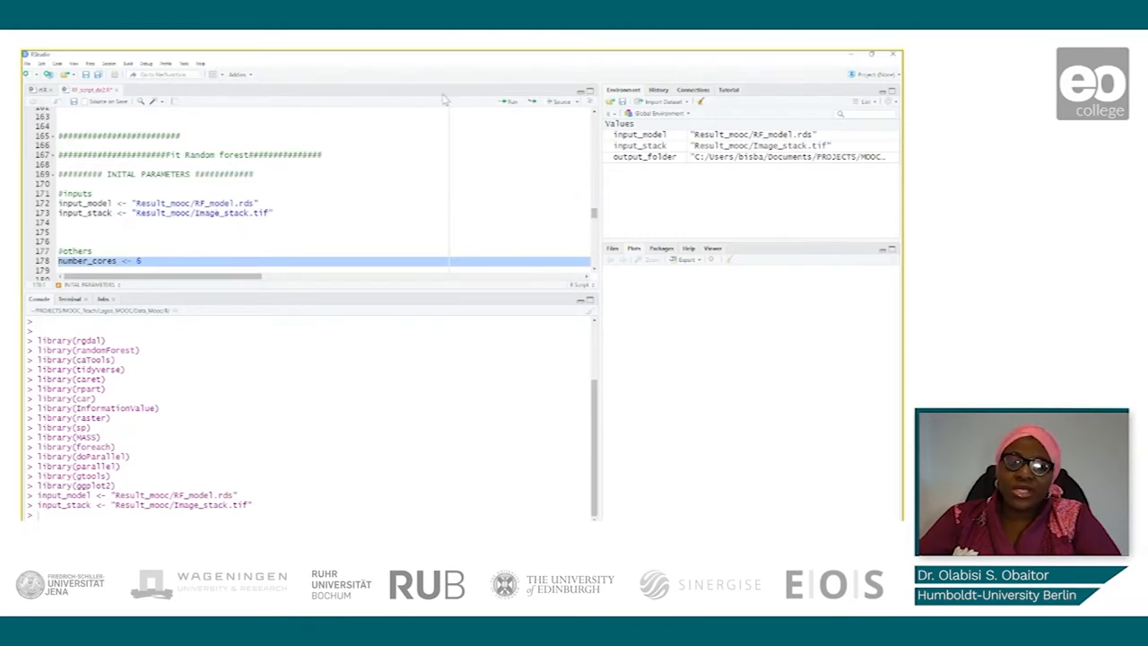
pyautogui.moveTo(338, 183)
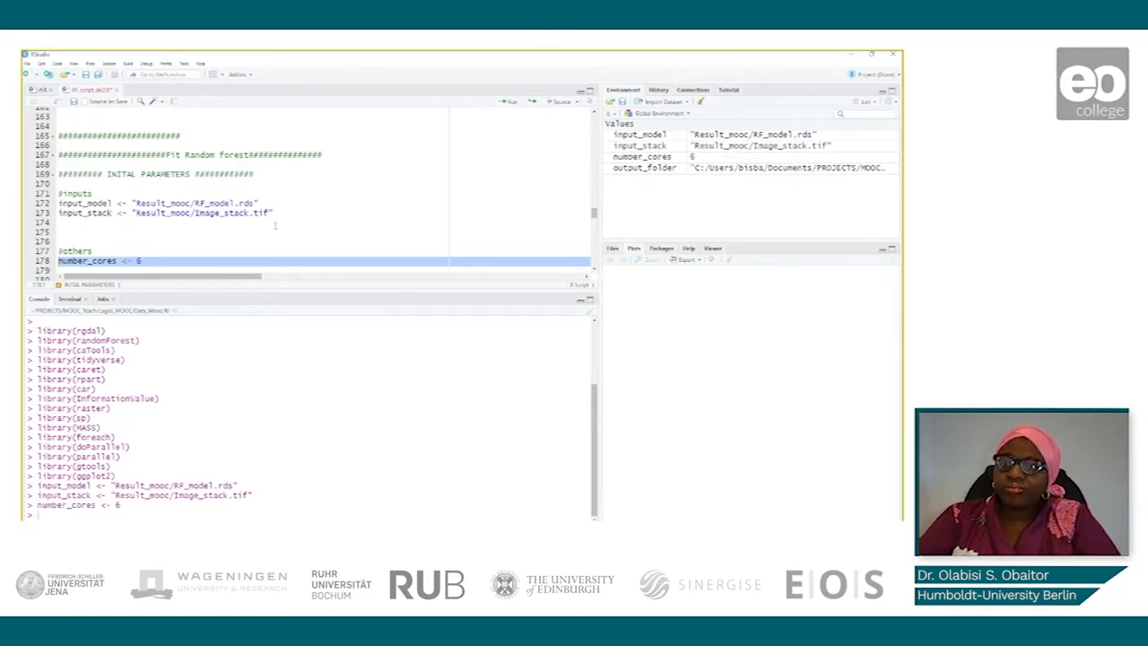
pyautogui.scroll(-3)
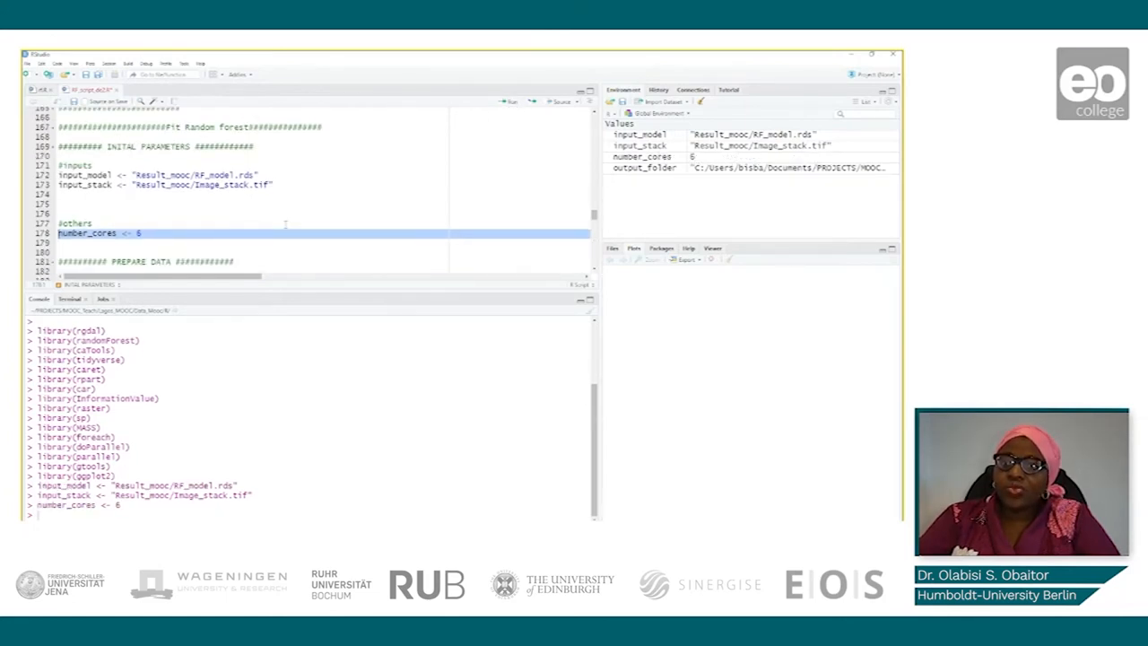
# Run stack(input_stack) to build sta.vars and readRDS(input_model) to load log.mod
pyautogui.scroll(-3)
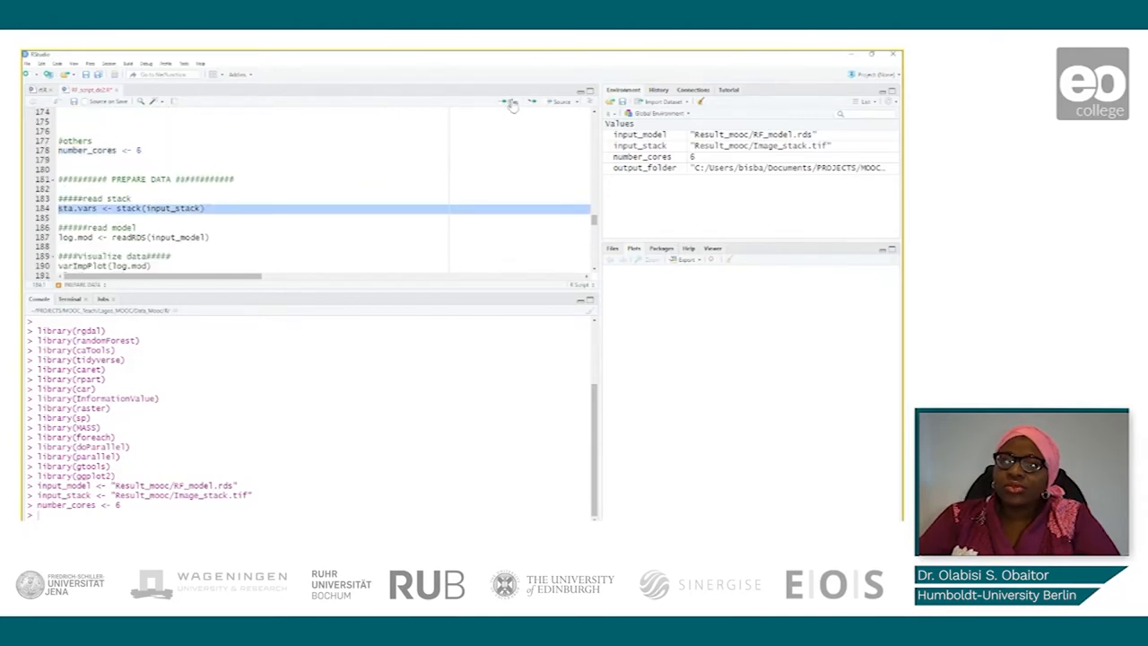
pyautogui.moveTo(511, 100)
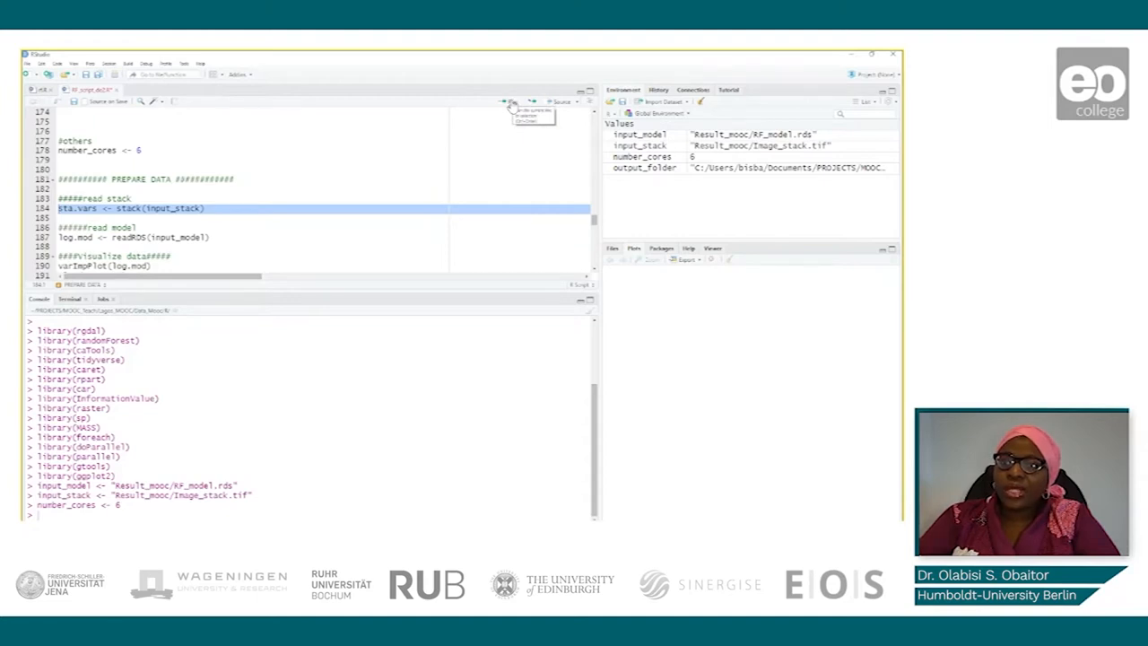
pyautogui.click(511, 101)
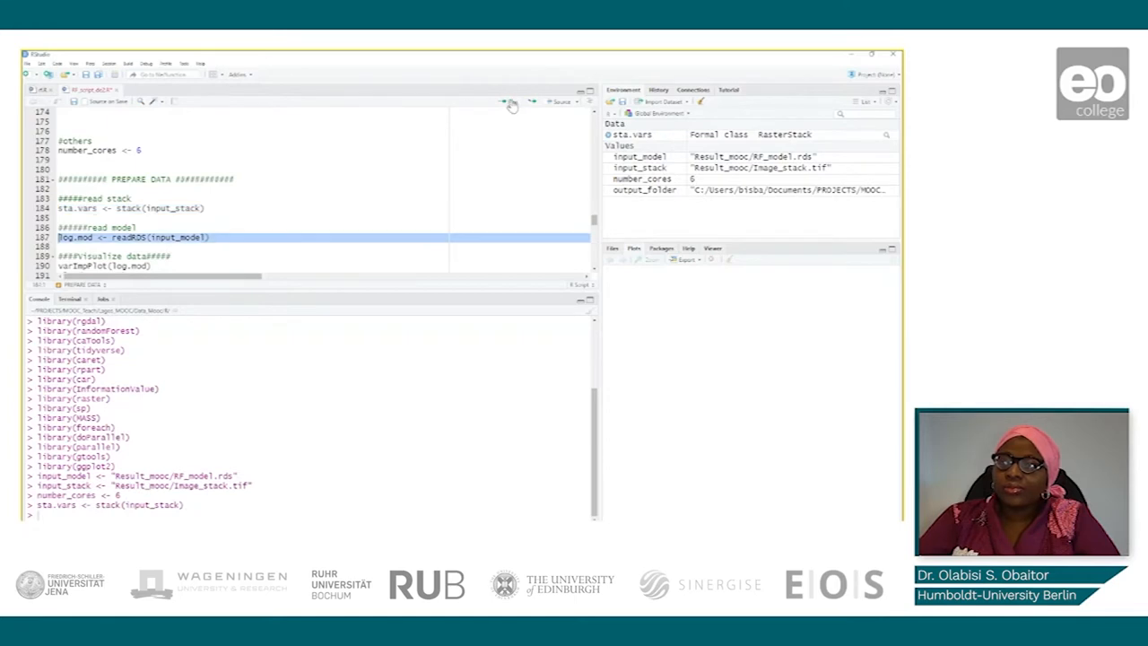
pyautogui.click(511, 100)
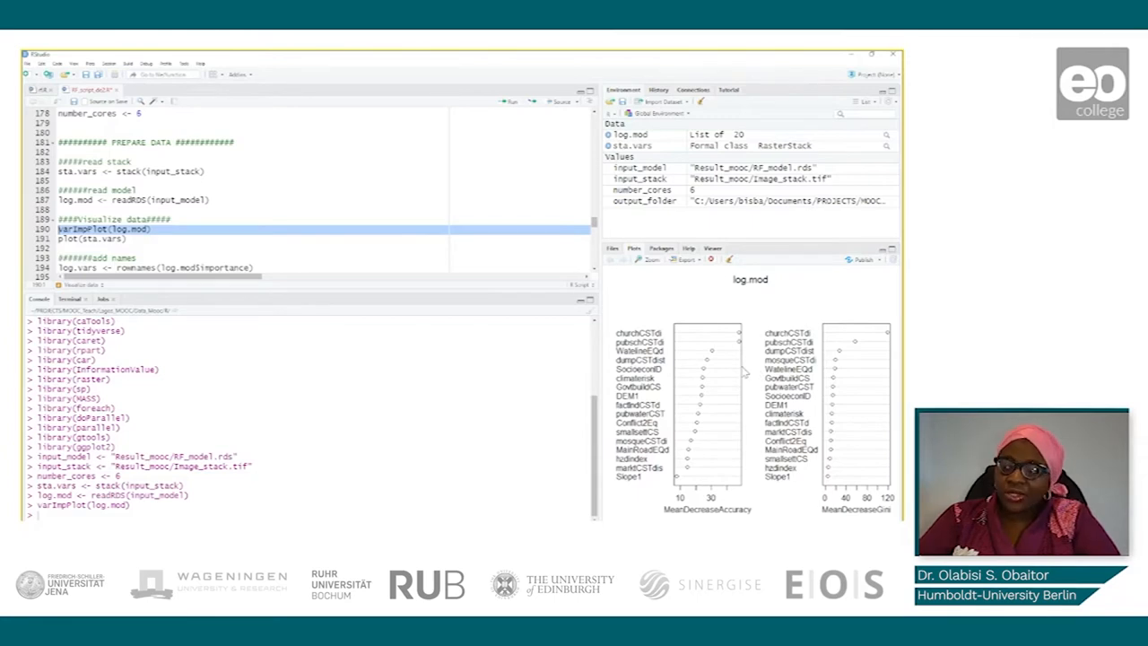
pyautogui.moveTo(735, 371)
pyautogui.write('log.mod$importance')
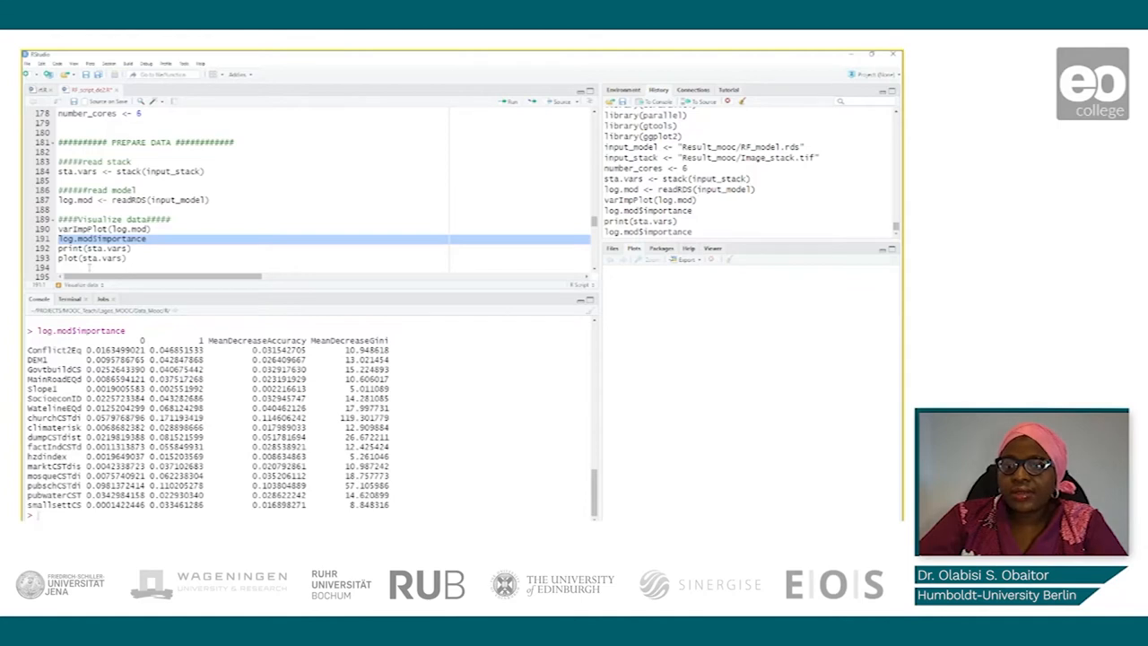
# Print the sta.vars summary: 1211 rows, 6083 columns, 20 layers
pyautogui.click(93, 247)
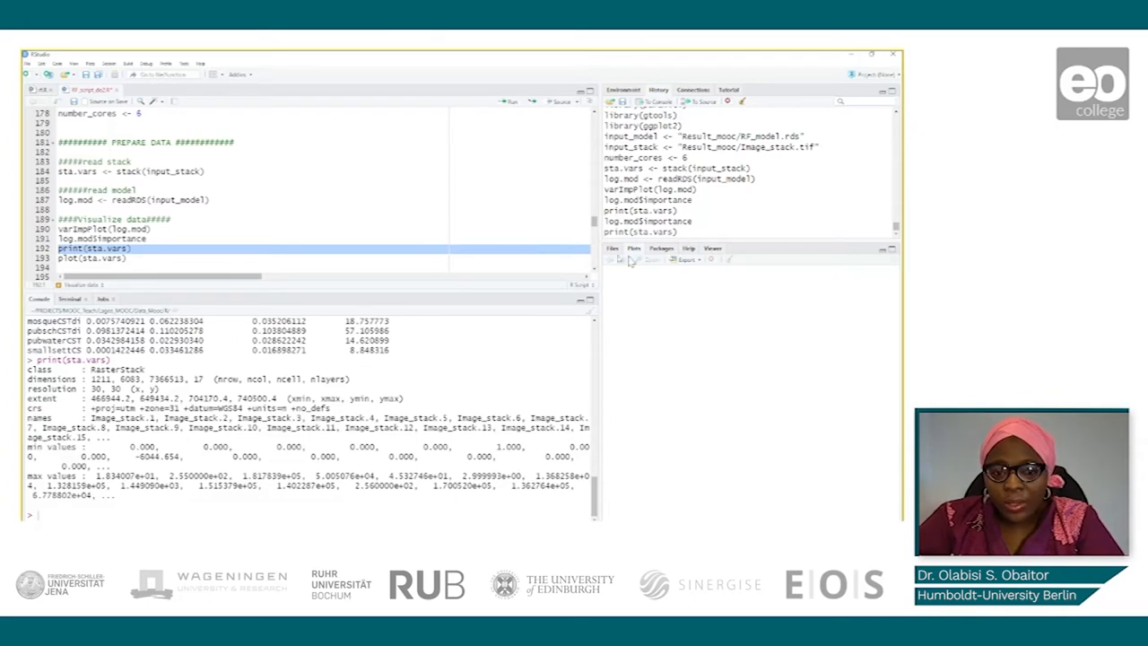
pyautogui.moveTo(596, 273)
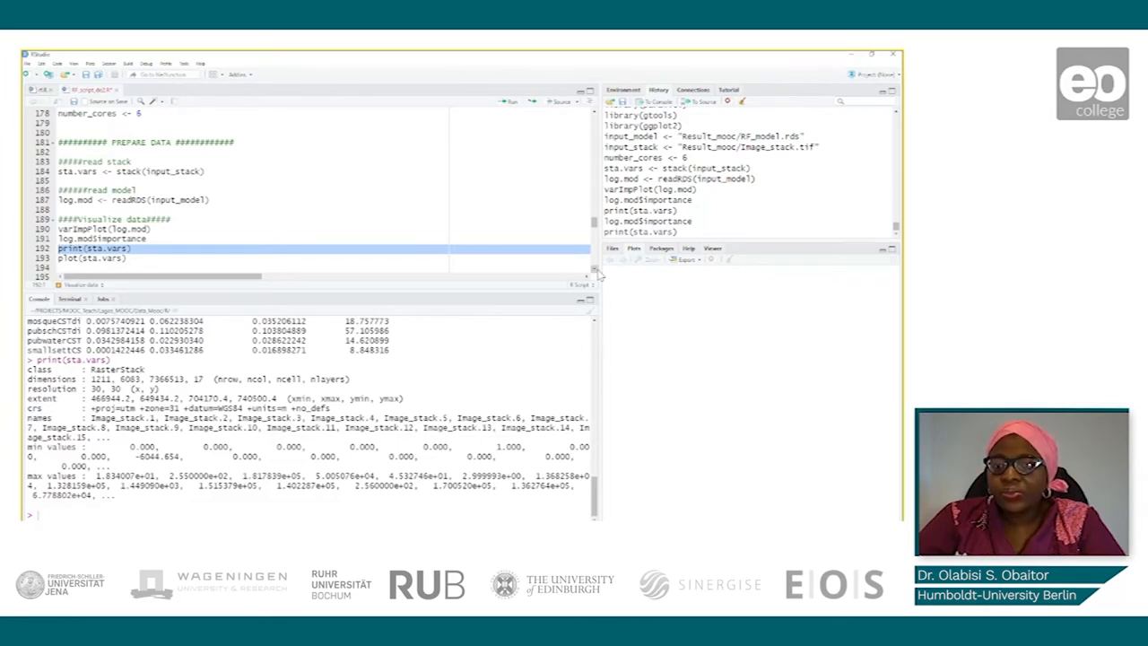
# Run detectCores, makeCluster and registerDoParallel to register a six-core cluster
pyautogui.scroll(-3)
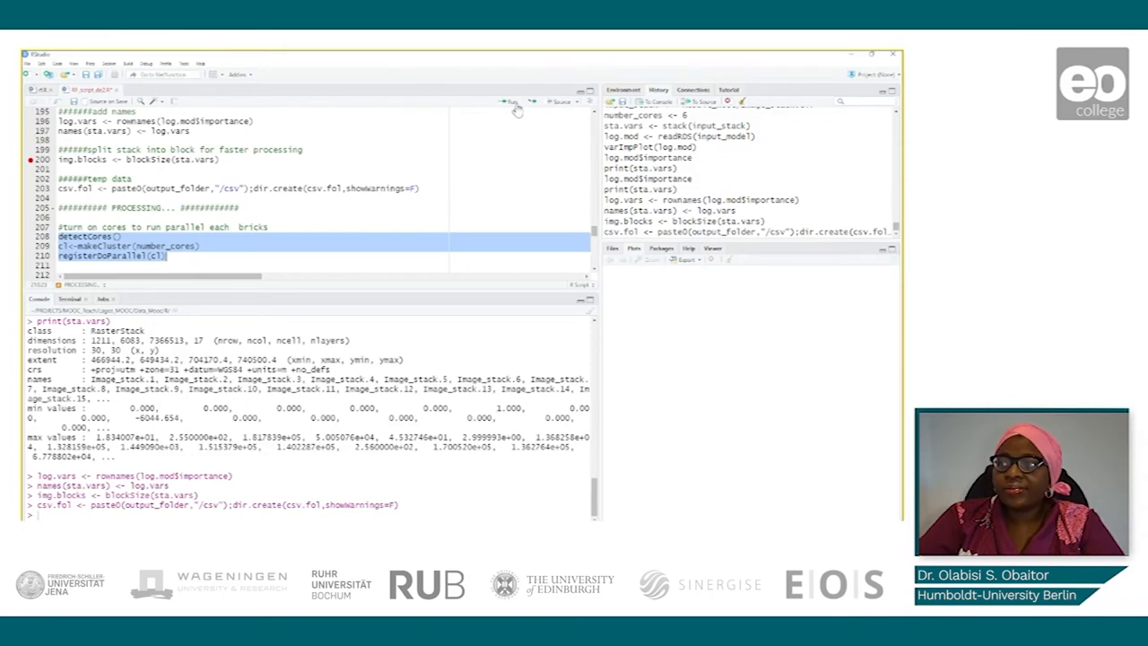
pyautogui.click(513, 100)
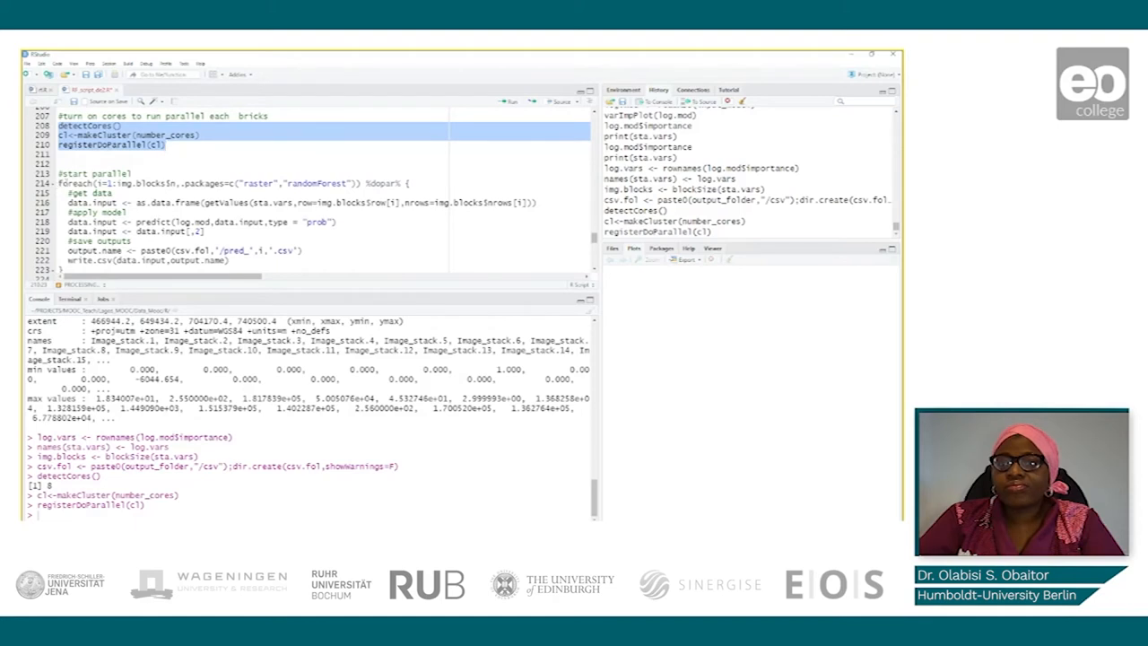
# Scroll to the foreach prediction loop and cluster-stop lines in the script
pyautogui.scroll(-3)
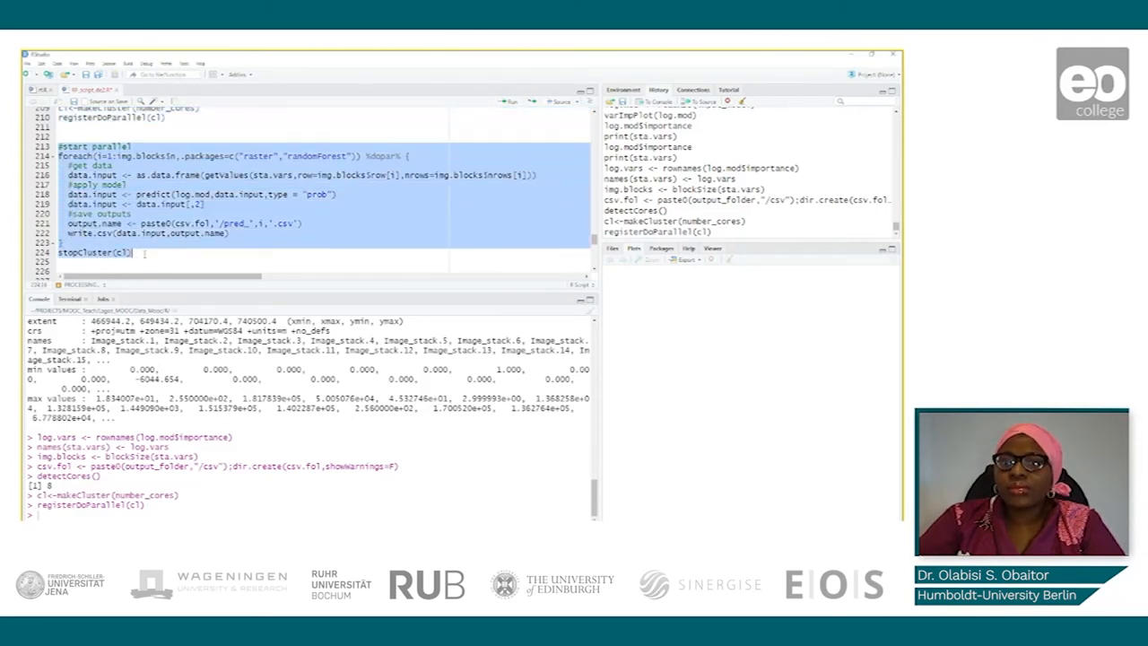
# Send the foreach block-prediction loop to the console to write per-block CSVs
pyautogui.click(511, 101)
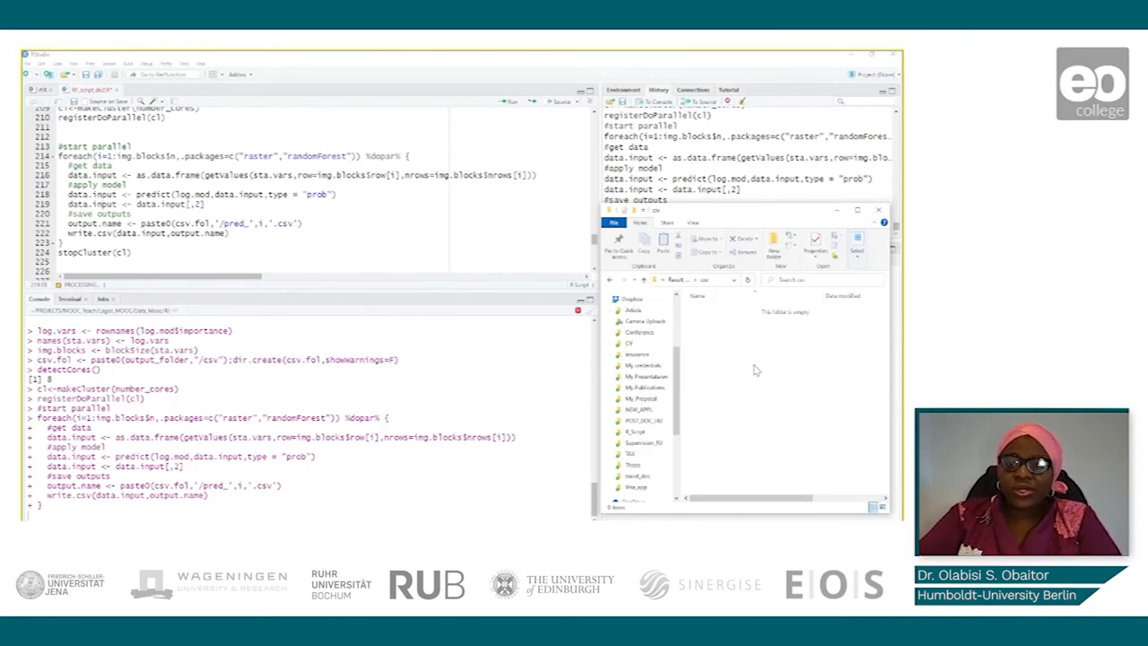
pyautogui.moveTo(726, 386)
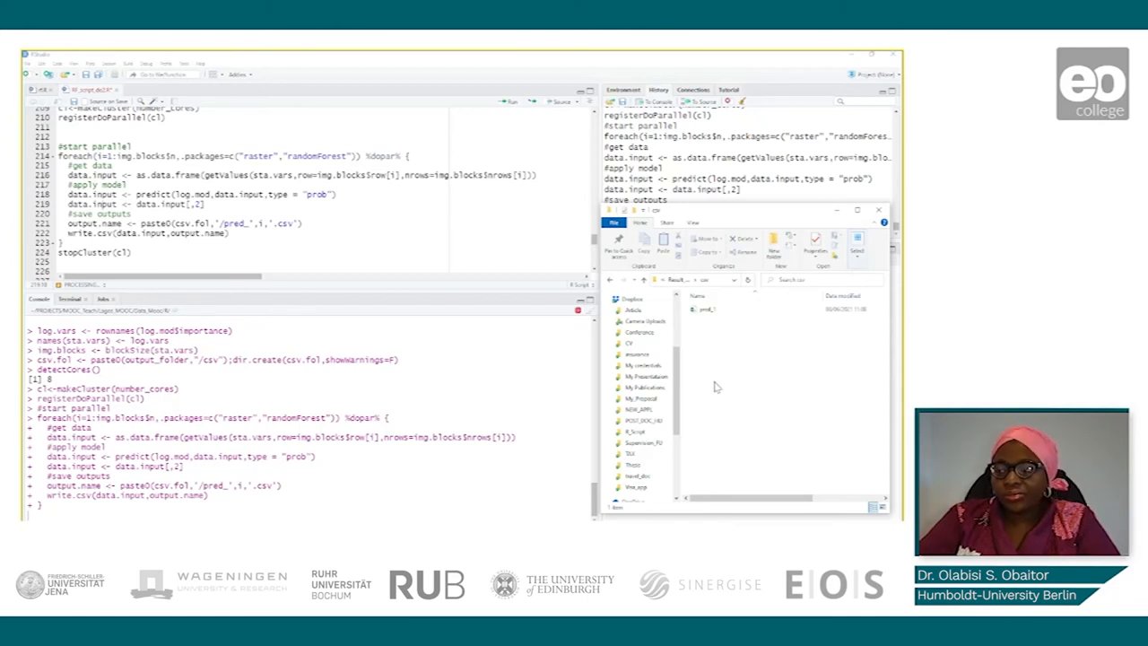
pyautogui.moveTo(744, 366)
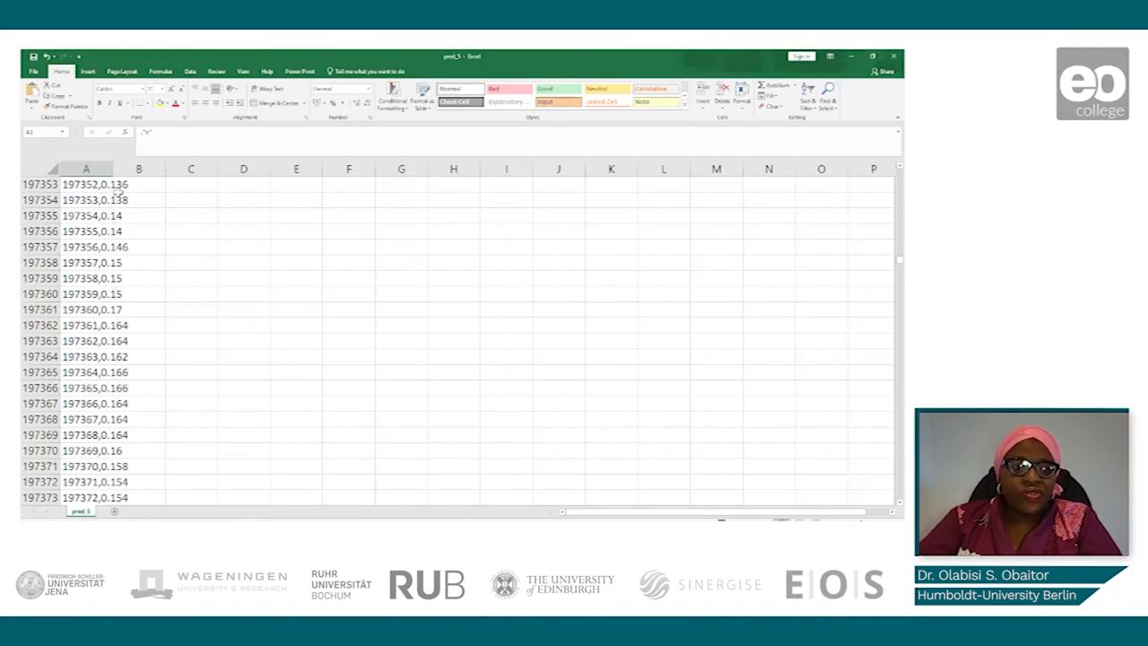
pyautogui.moveTo(117, 339)
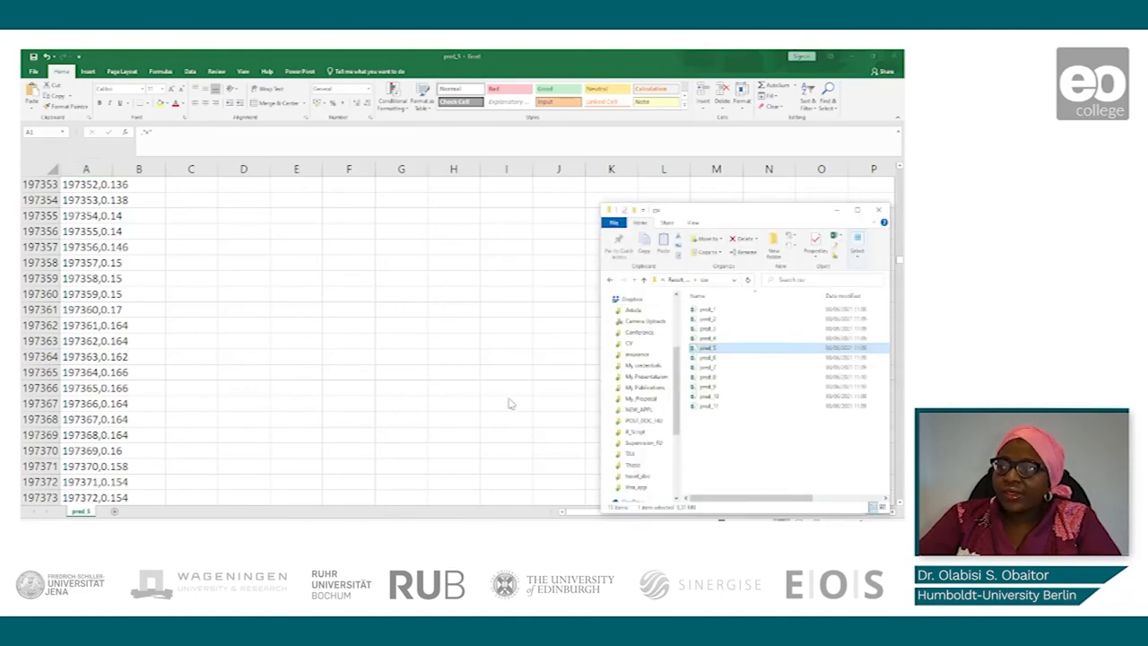
pyautogui.moveTo(137, 324)
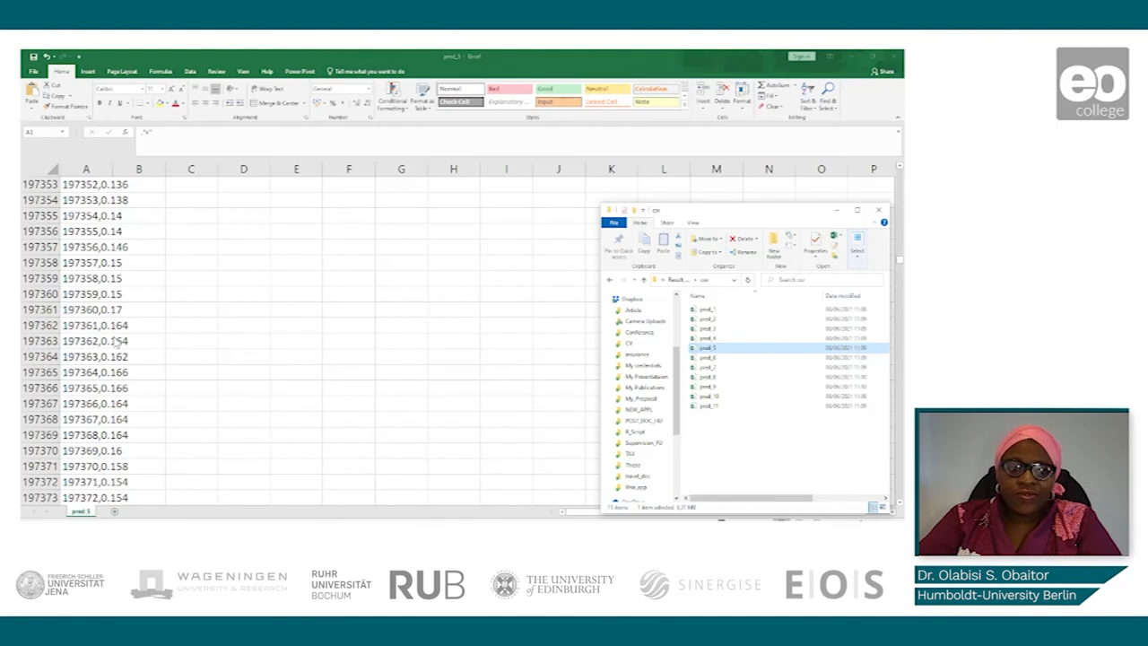
pyautogui.moveTo(135, 307)
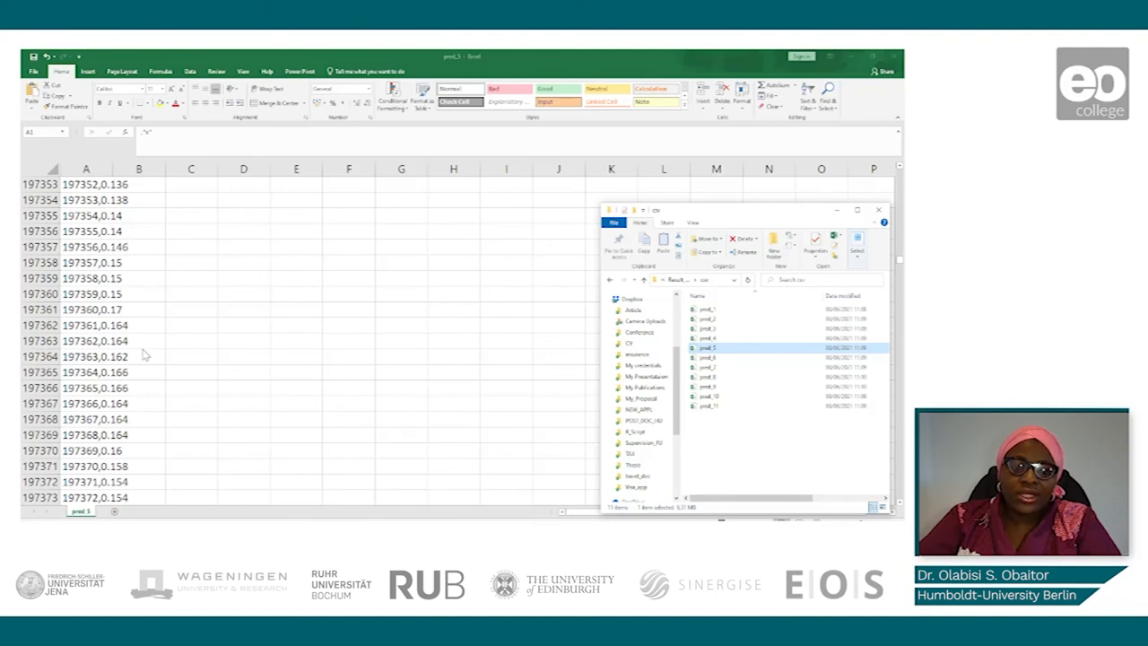
pyautogui.moveTo(127, 287)
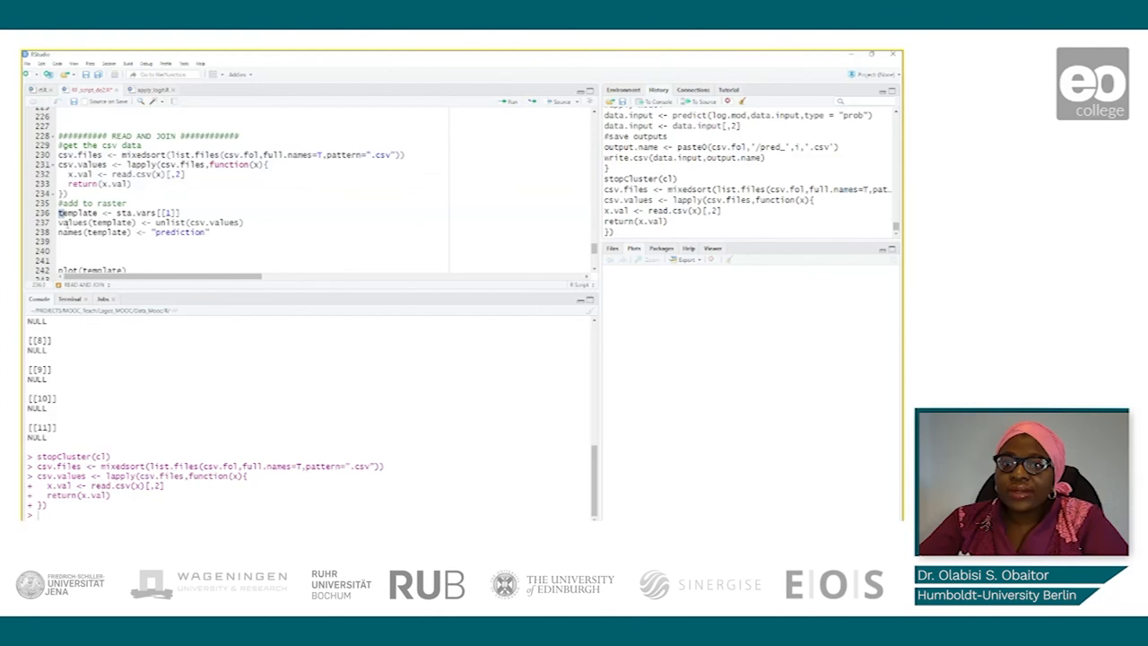
# Select the template raster, values() and names() lines that build the prediction layer
pyautogui.moveTo(58, 211); pyautogui.dragTo(212, 233)
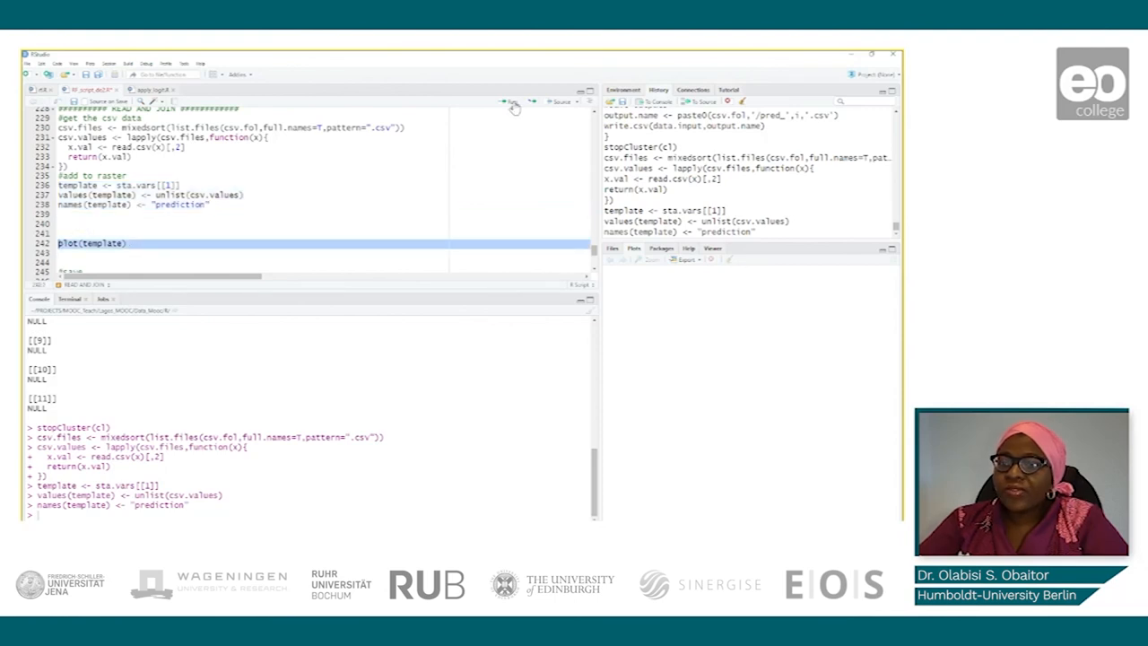
# Run plot(template), then writeRaster to prediction_RF.tif via output.name
pyautogui.click(511, 100)
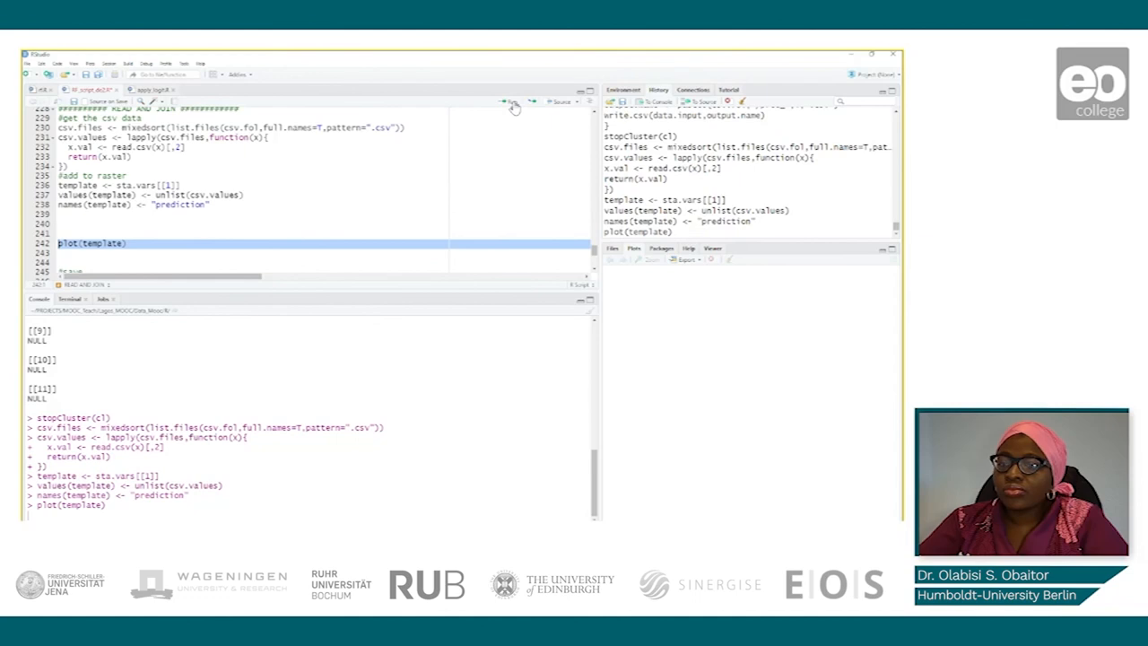
pyautogui.click(509, 101)
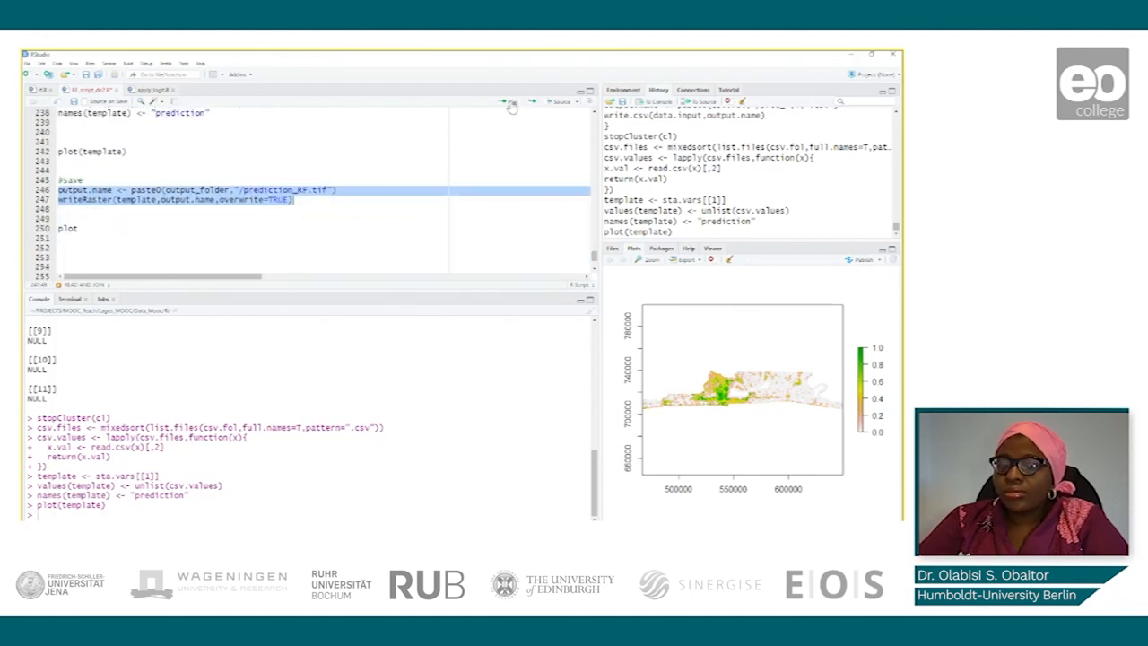
pyautogui.click(509, 100)
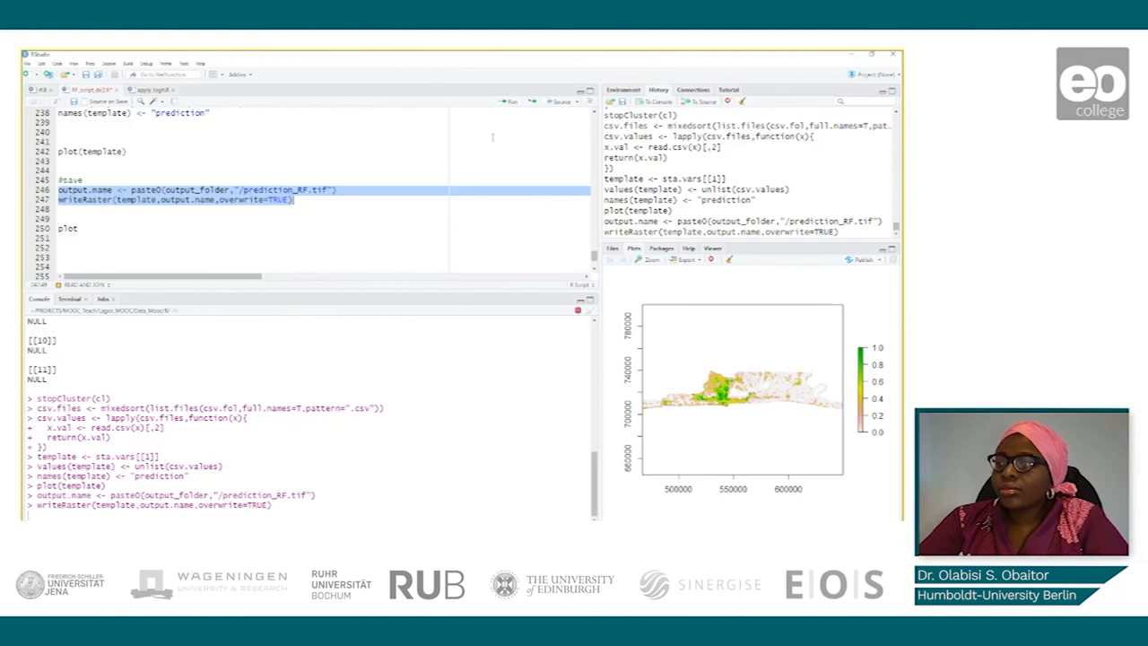